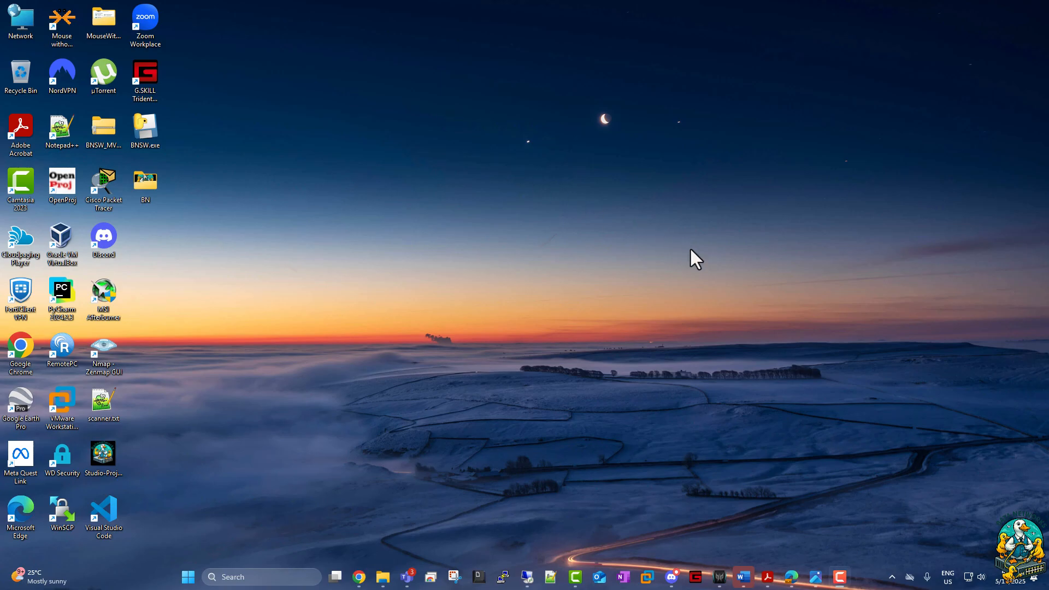
{"action": "mouse_move", "coordinate": [702, 266]}
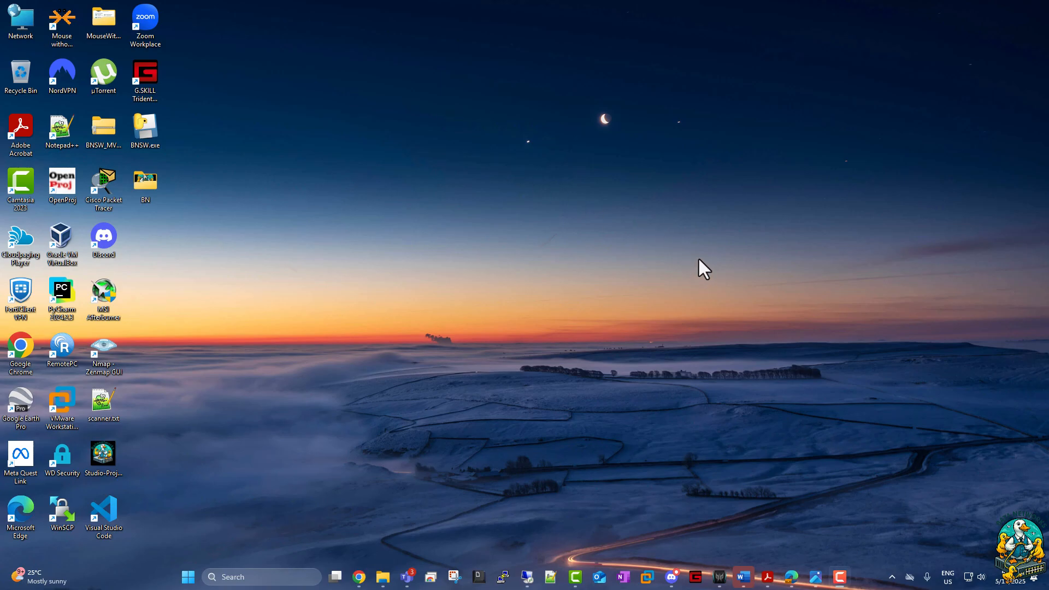
{"action": "mouse_move", "coordinate": [697, 253]}
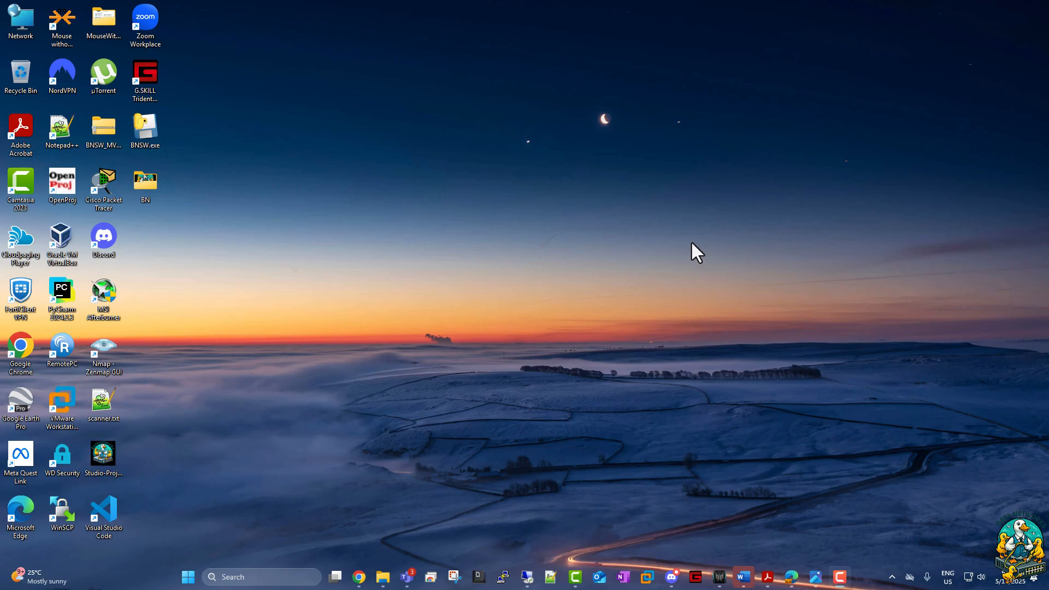
{"action": "mouse_move", "coordinate": [717, 250]}
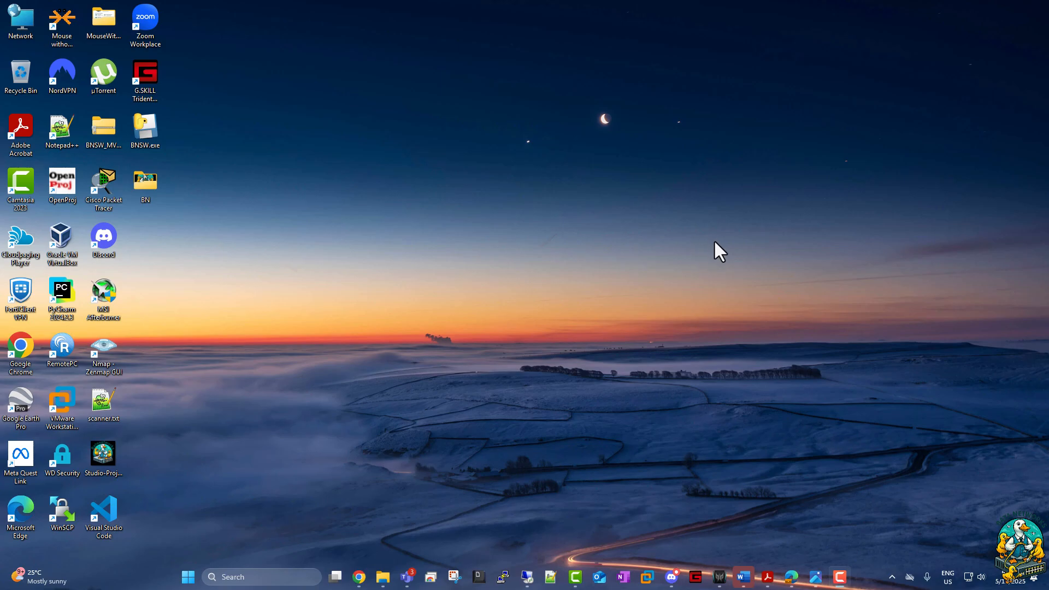
{"action": "mouse_move", "coordinate": [706, 308]}
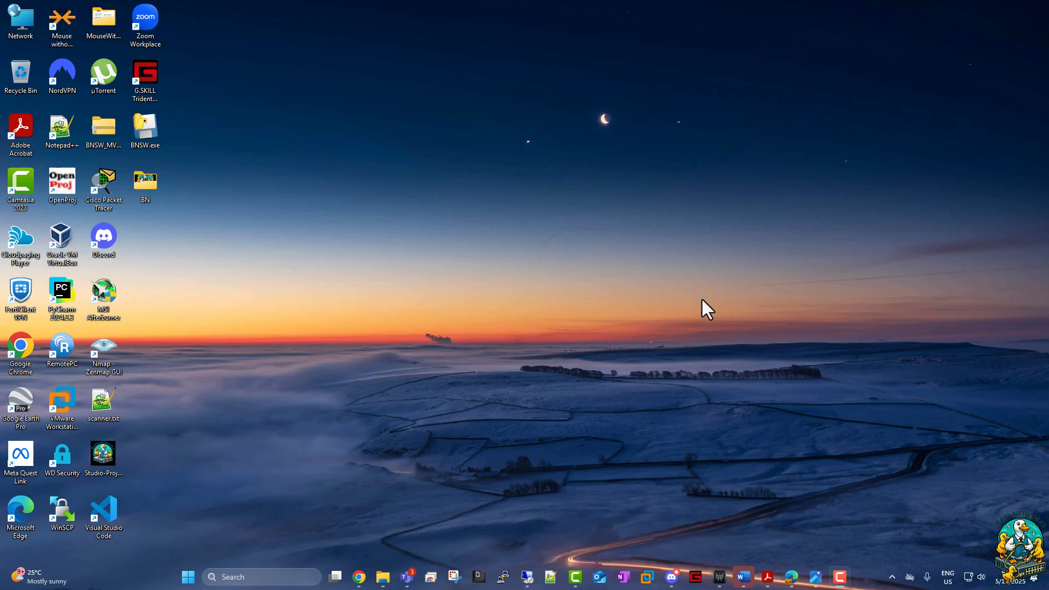
{"action": "mouse_move", "coordinate": [717, 243]}
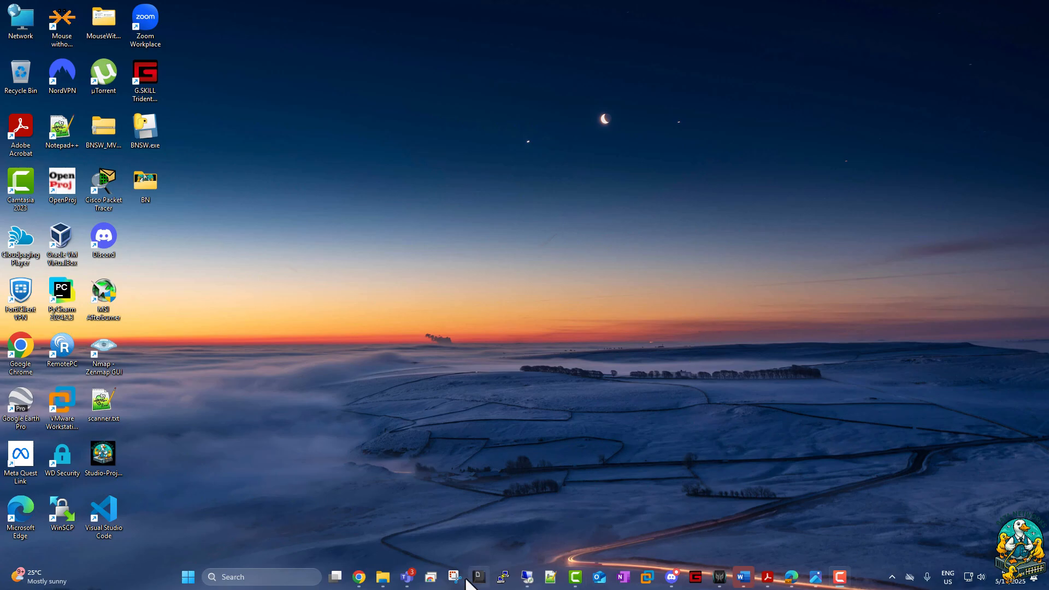
Step: Open a new maximized Chrome window from the taskbar icon
{"action": "right_click", "coordinate": [360, 576]}
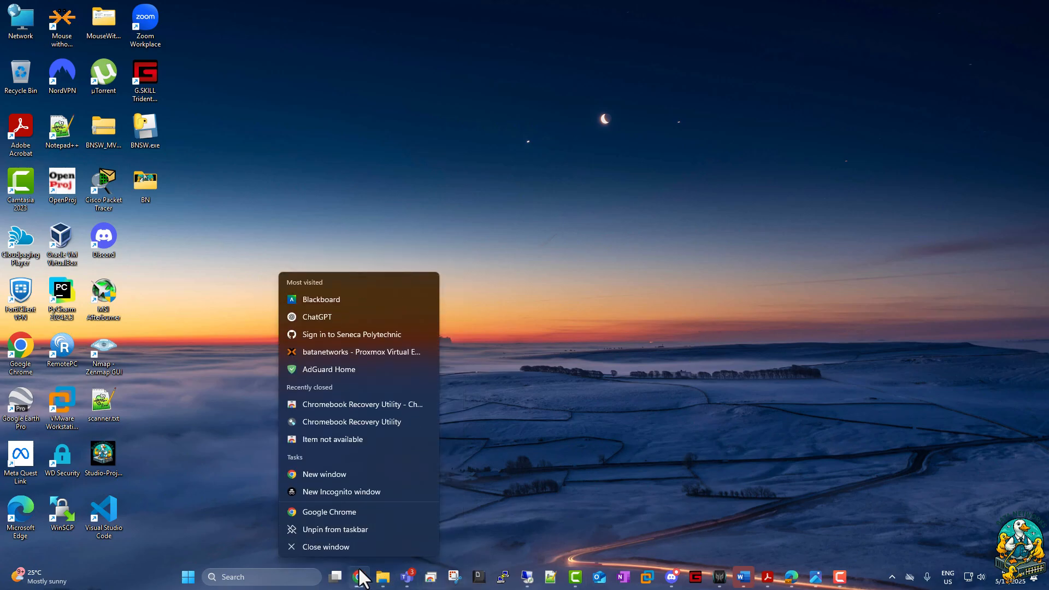
{"action": "left_click", "coordinate": [321, 512]}
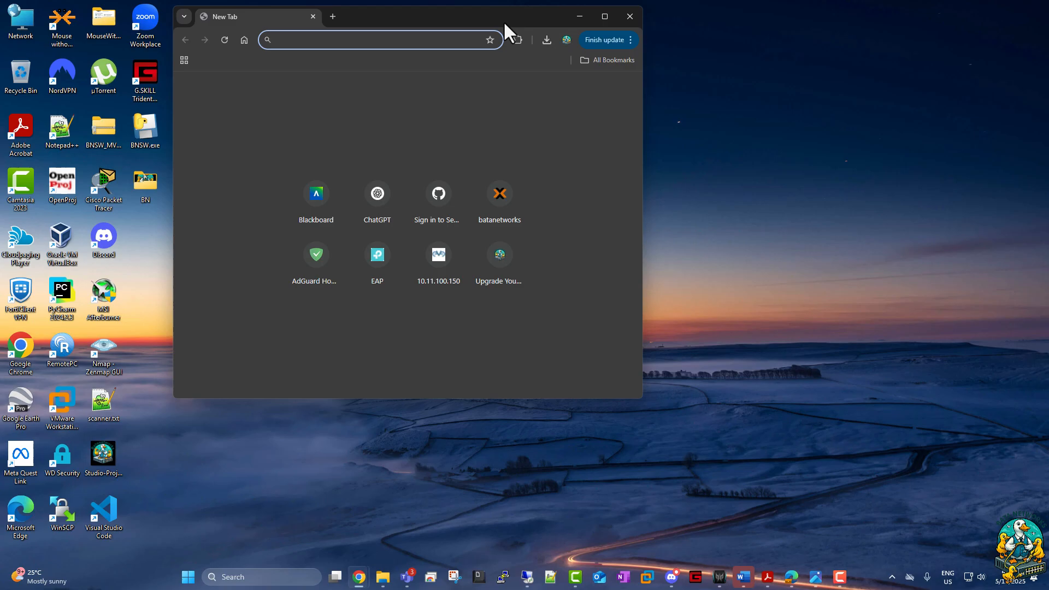
{"action": "left_click", "coordinate": [603, 15]}
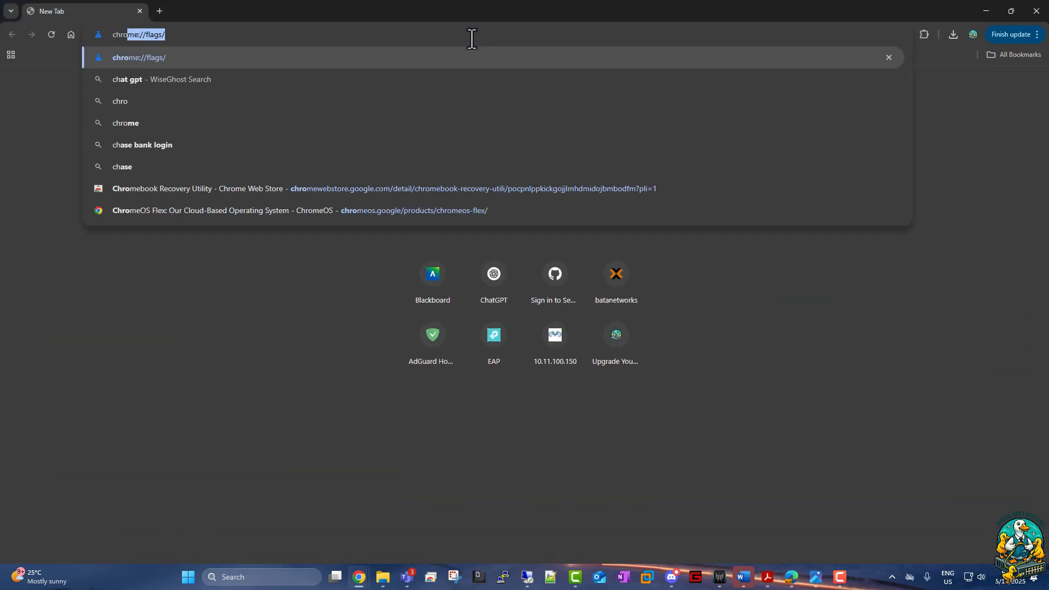
Step: Search Google for 'chrome utility recovery'
{"action": "type", "text": "chrome ut"}
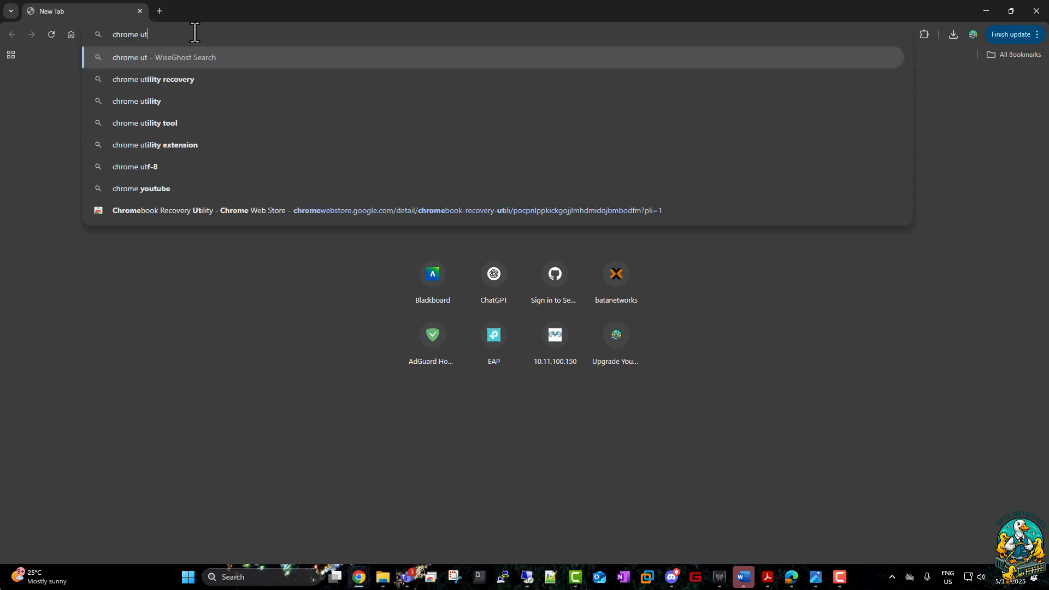
{"action": "left_click", "coordinate": [153, 78]}
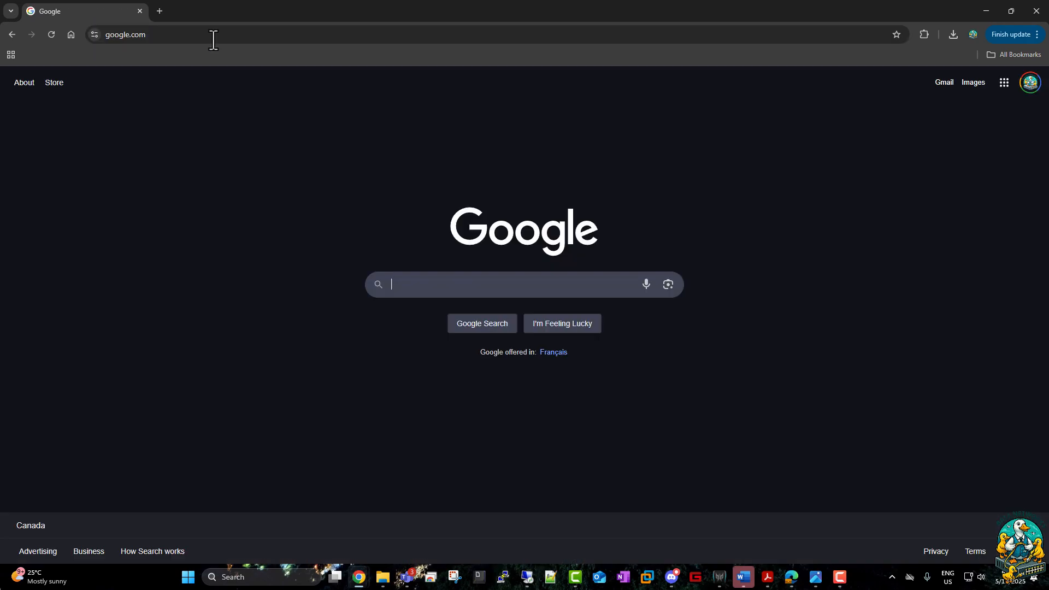
{"action": "type", "text": "chrome utility recovery"}
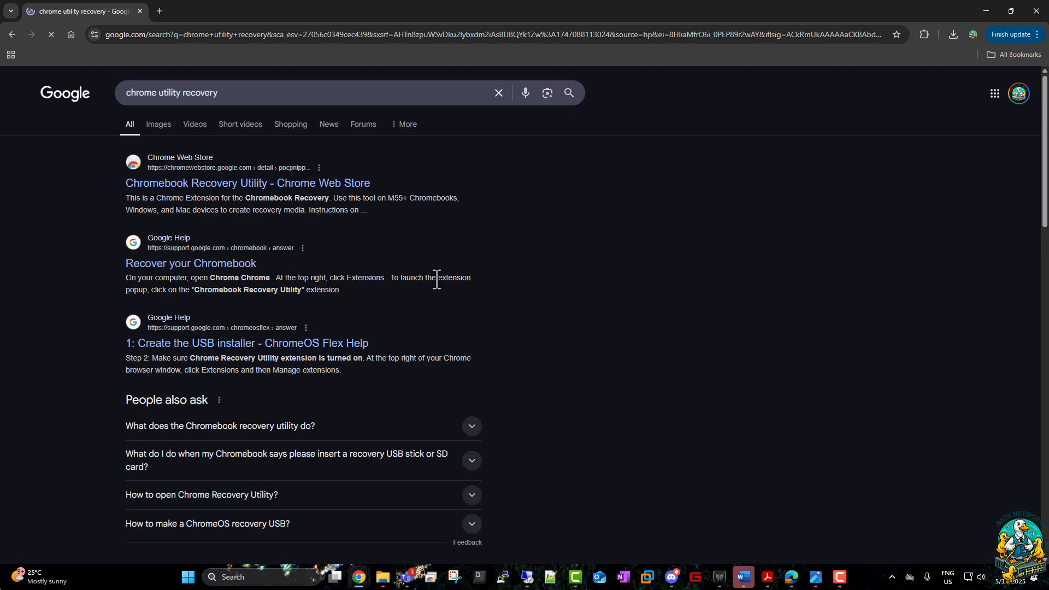
Step: Install Chromebook Recovery Utility from its Web Store listing and show the installed extensions
{"action": "left_click", "coordinate": [247, 183]}
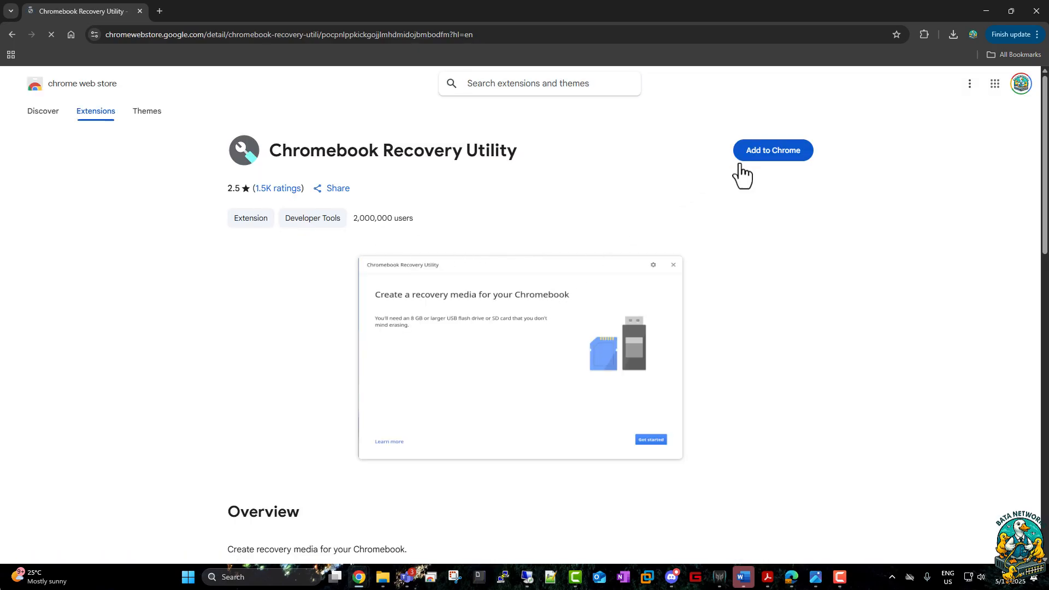
{"action": "left_click", "coordinate": [771, 149]}
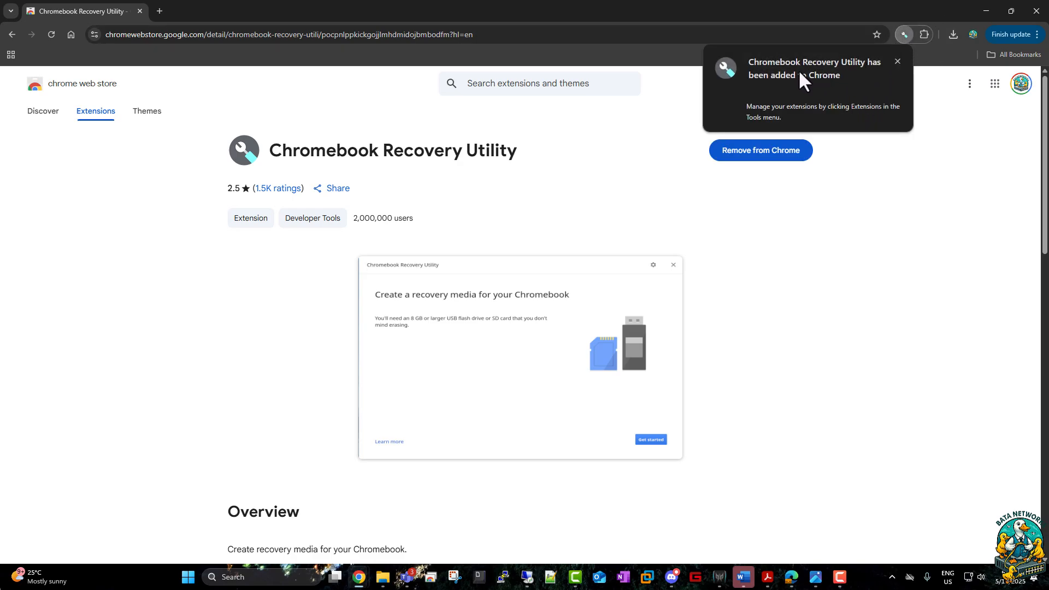
{"action": "left_click", "coordinate": [924, 34]}
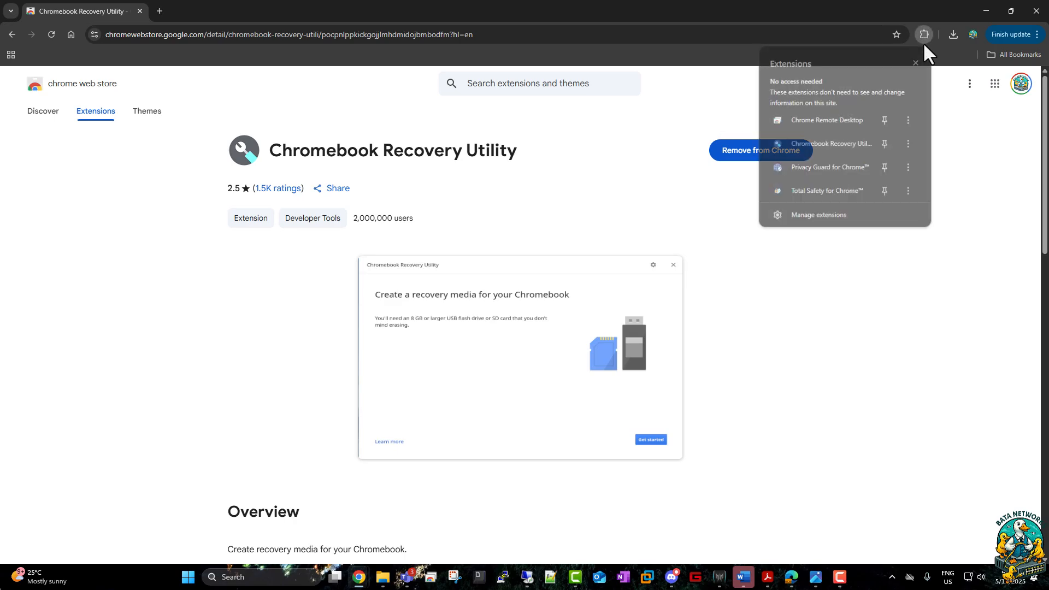
Step: Launch the recovery utility and choose manufacturer Google ChromeOS Flex and model ChromeOS Flex
{"action": "left_click", "coordinate": [649, 439]}
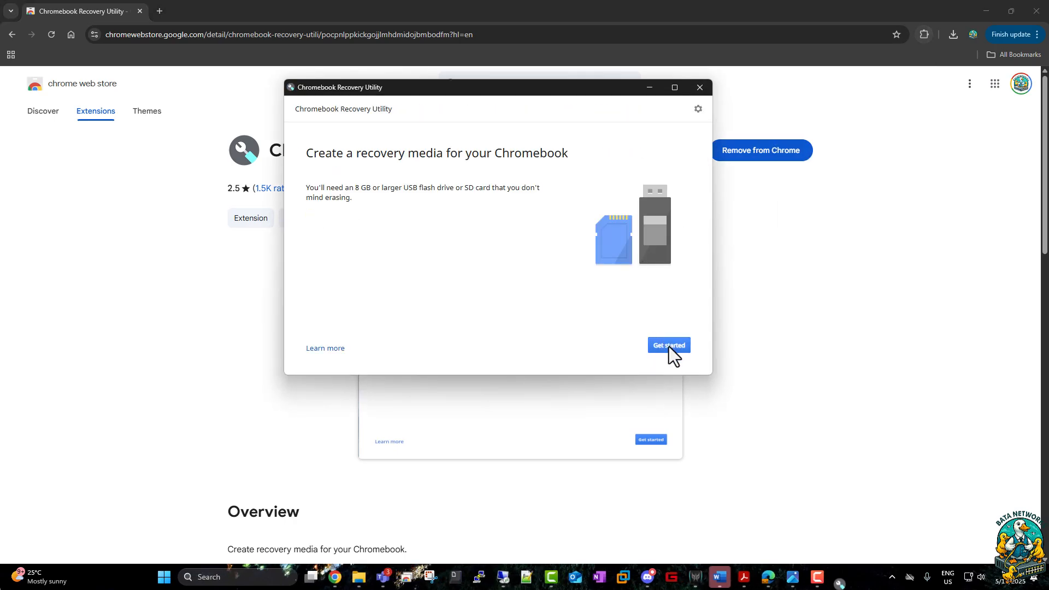
{"action": "left_click", "coordinate": [668, 346]}
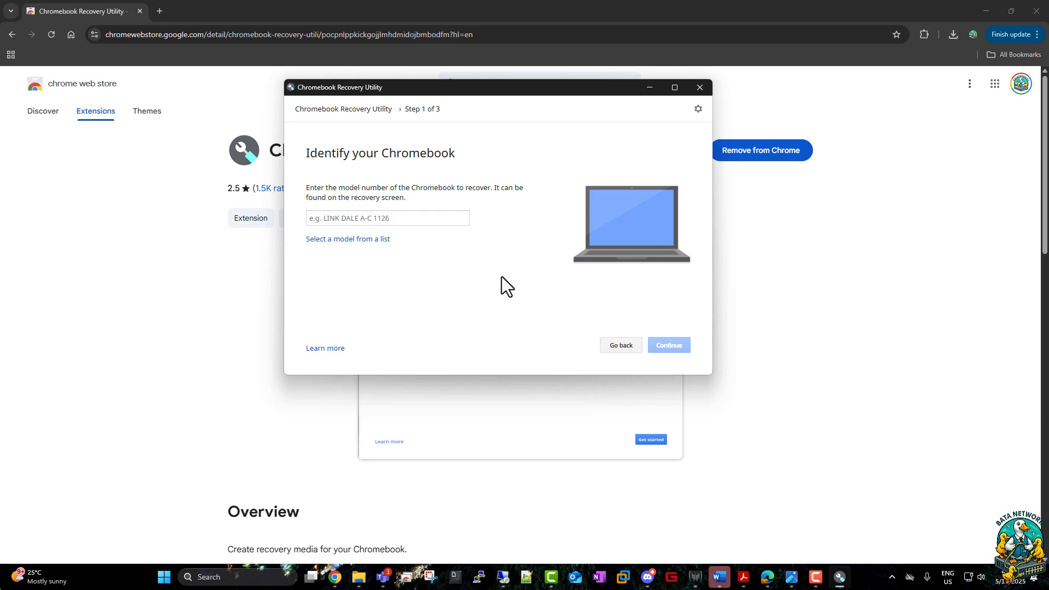
{"action": "mouse_move", "coordinate": [330, 196]}
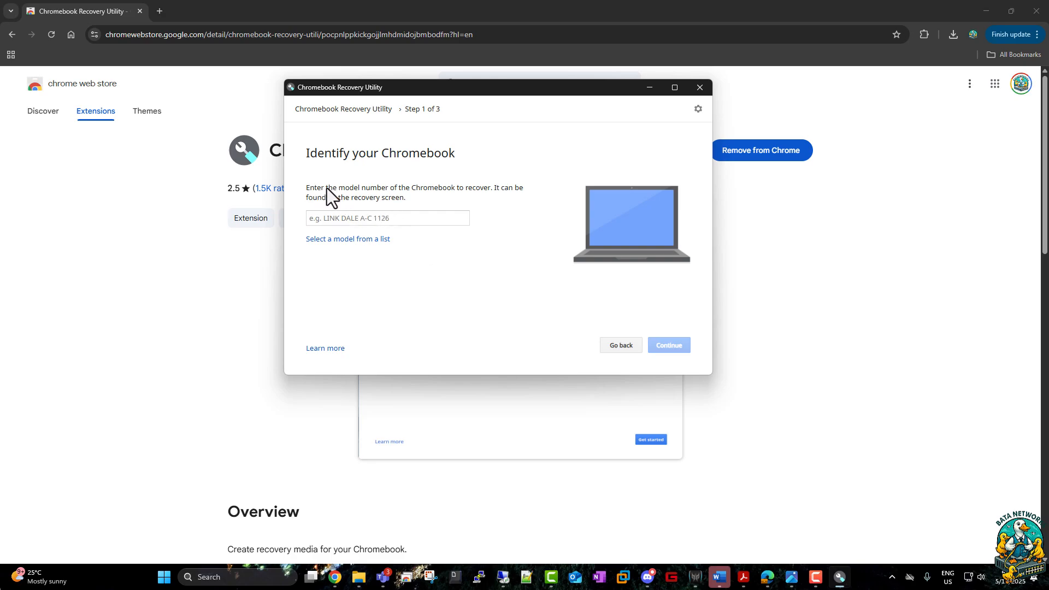
{"action": "mouse_move", "coordinate": [348, 238]}
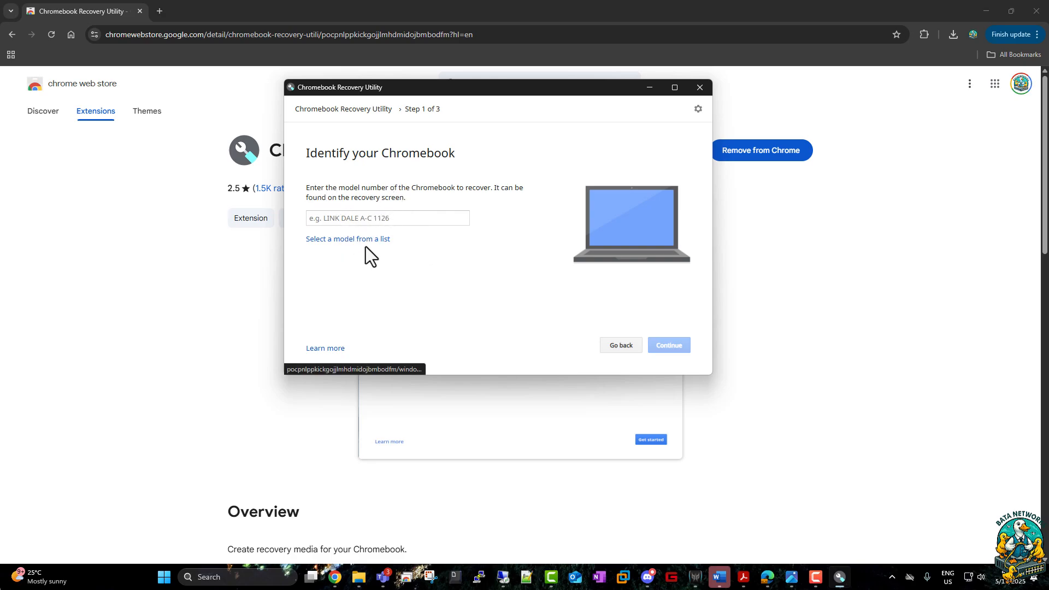
{"action": "left_click", "coordinate": [347, 239]}
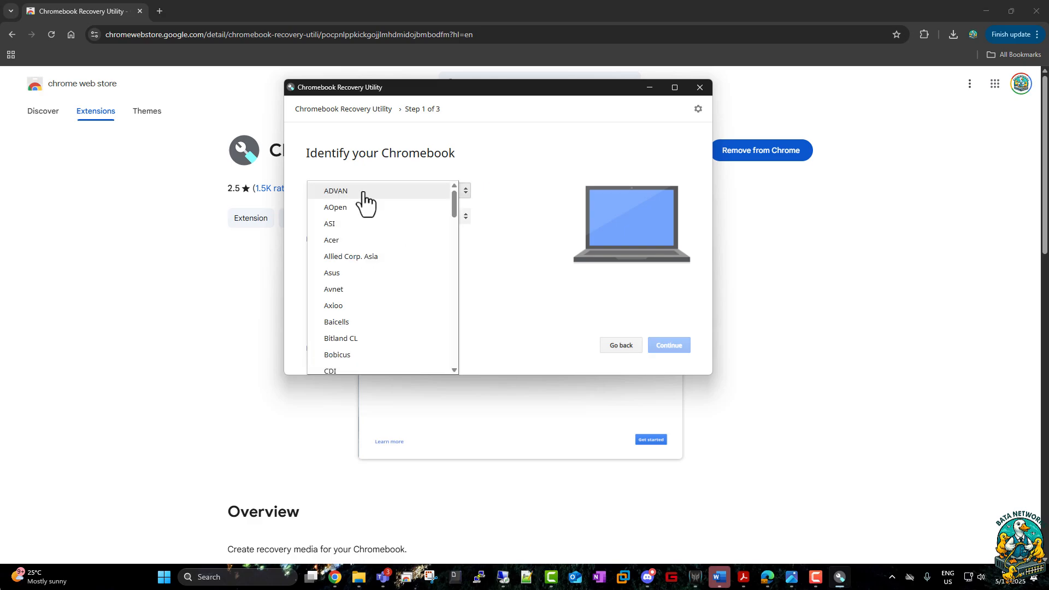
{"action": "scroll", "scroll_direction": "down", "scroll_amount": 3}
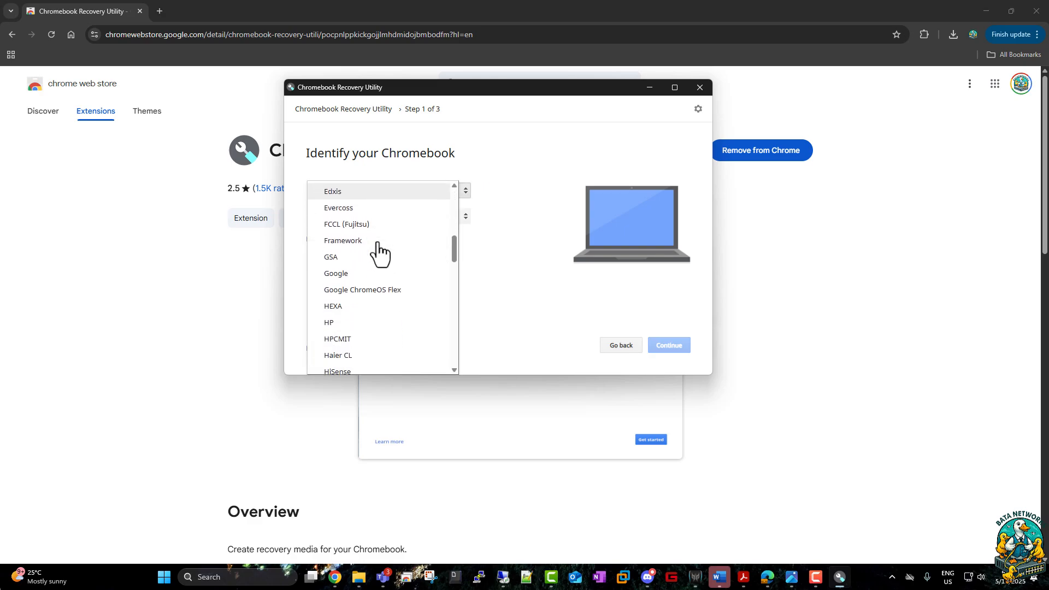
{"action": "left_click", "coordinate": [362, 290]}
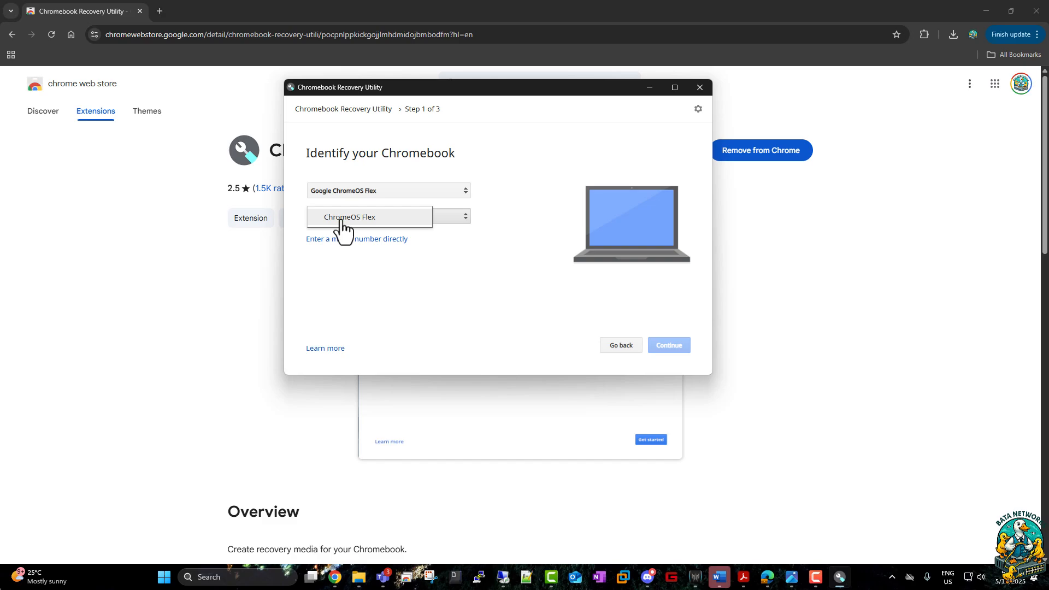
{"action": "left_click", "coordinate": [349, 217]}
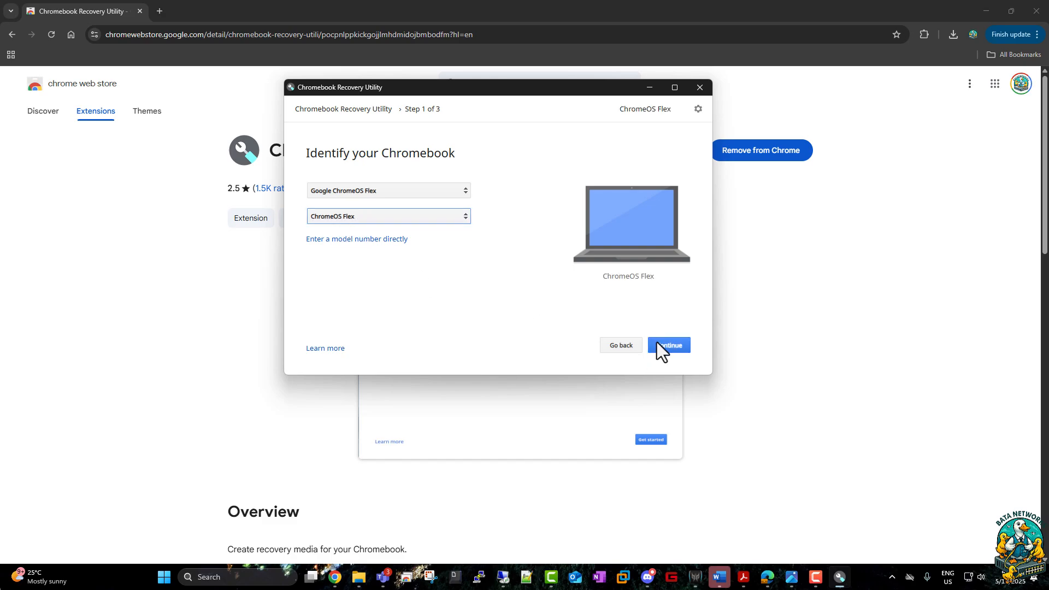
Step: Select the Kingston DataTraveler 3.0 USB drive as recovery media and proceed to step 3
{"action": "left_click", "coordinate": [667, 344]}
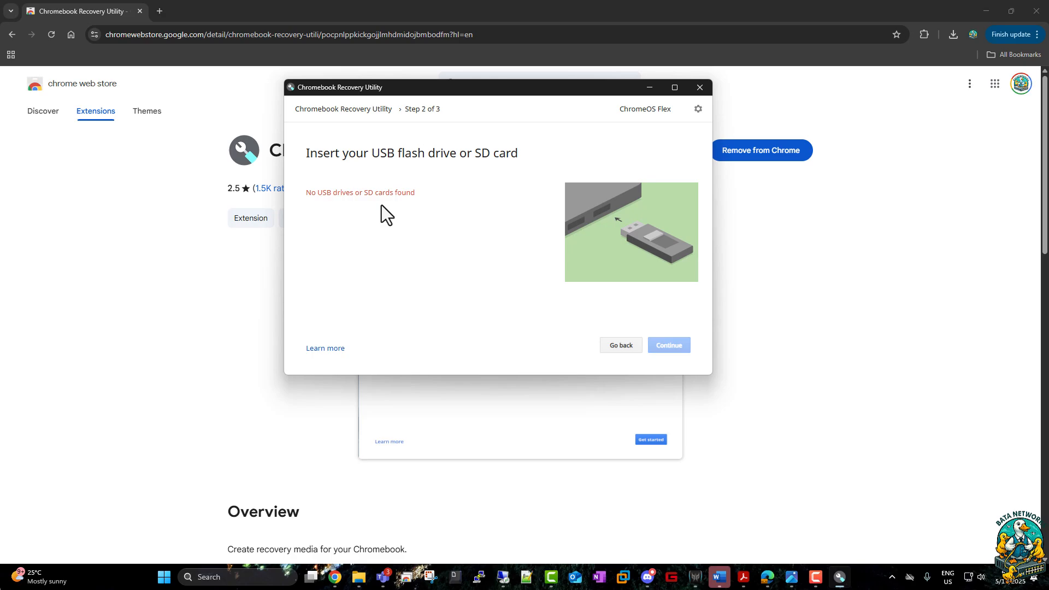
{"action": "mouse_move", "coordinate": [616, 101]}
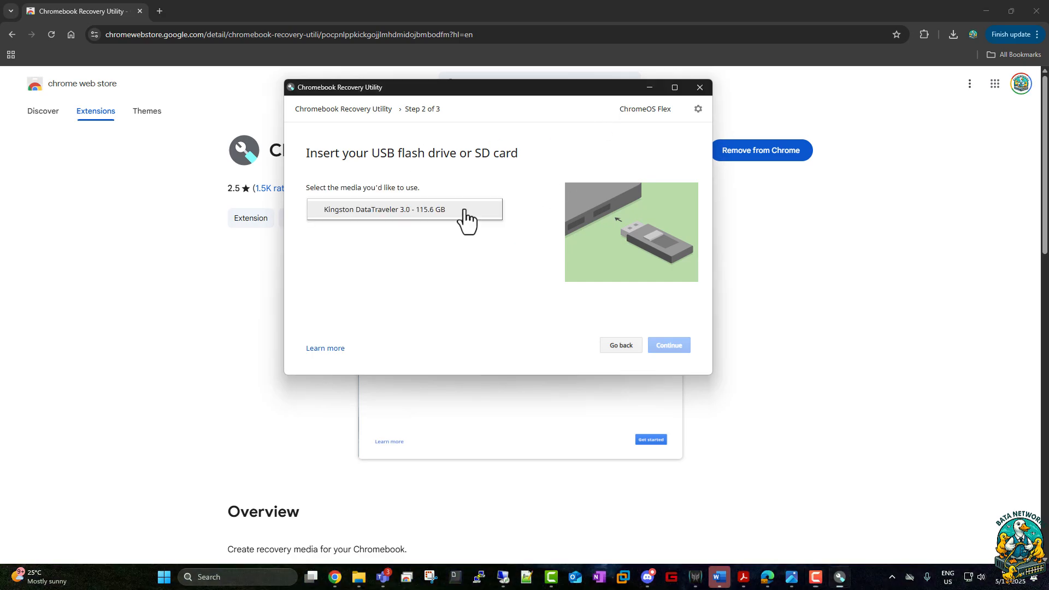
{"action": "mouse_move", "coordinate": [375, 223]}
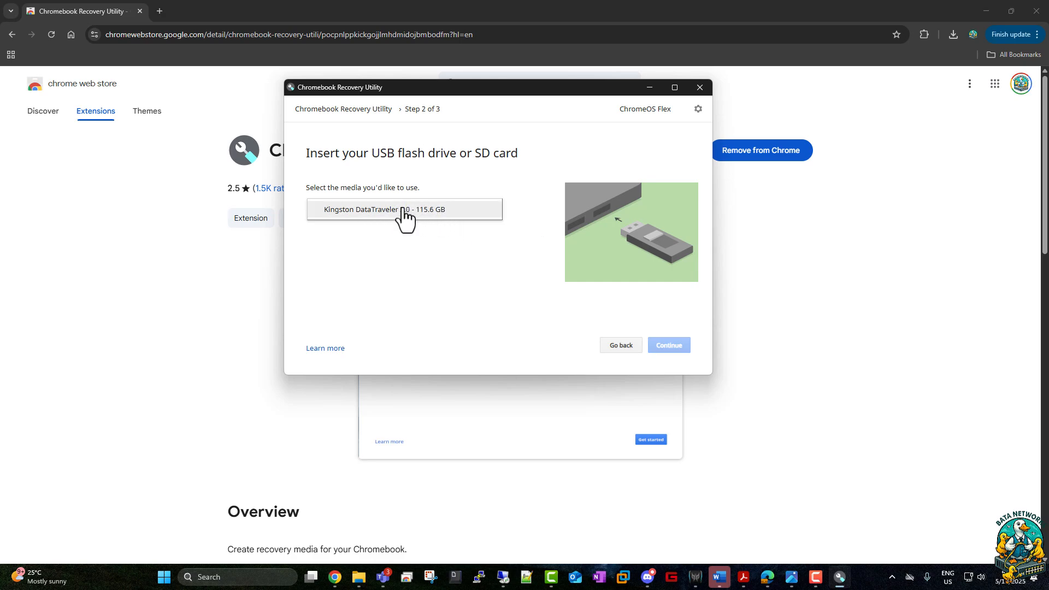
{"action": "left_click", "coordinate": [404, 209]}
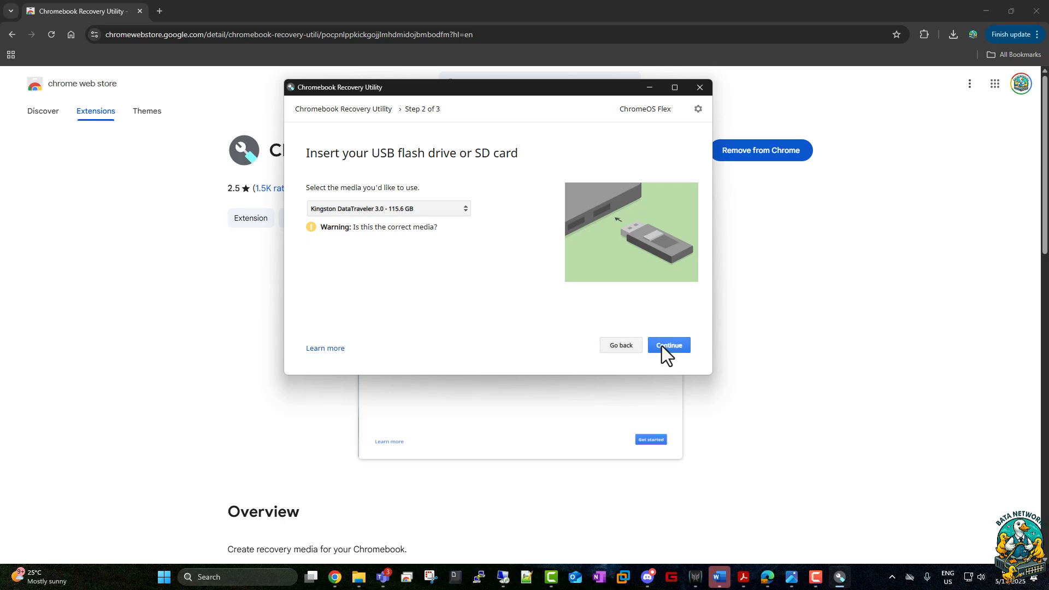
{"action": "left_click", "coordinate": [667, 344]}
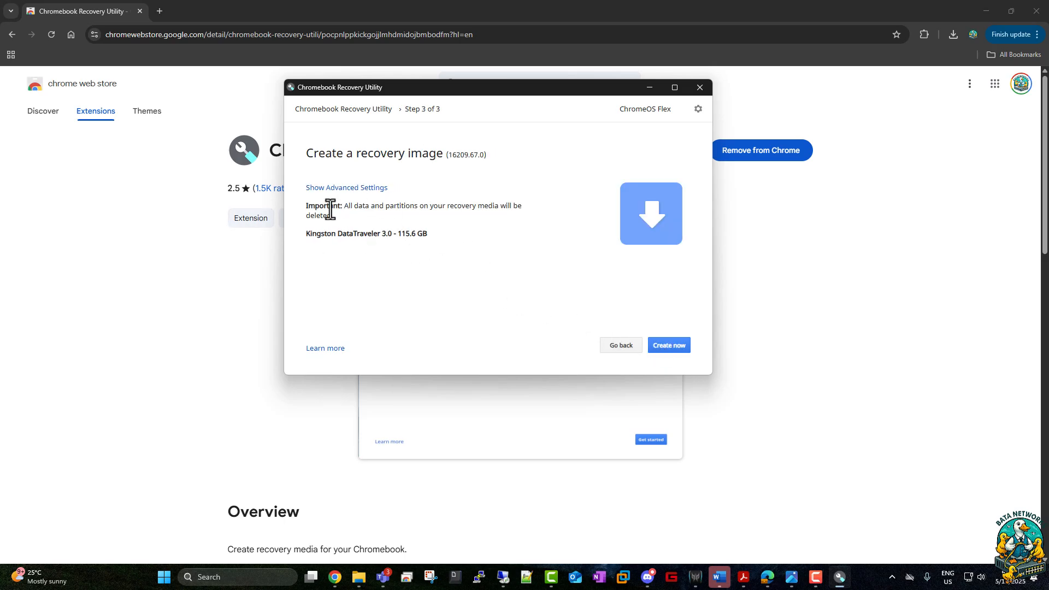
Step: Start writing the ChromeOS Flex recovery image to the Kingston drive
{"action": "left_click", "coordinate": [668, 344]}
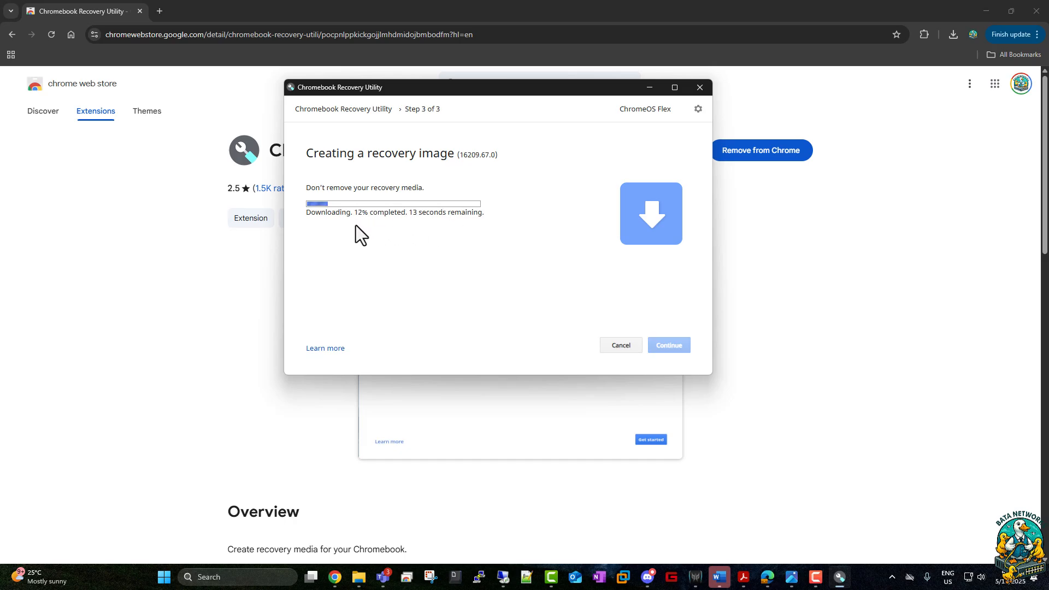
{"action": "mouse_move", "coordinate": [406, 231]}
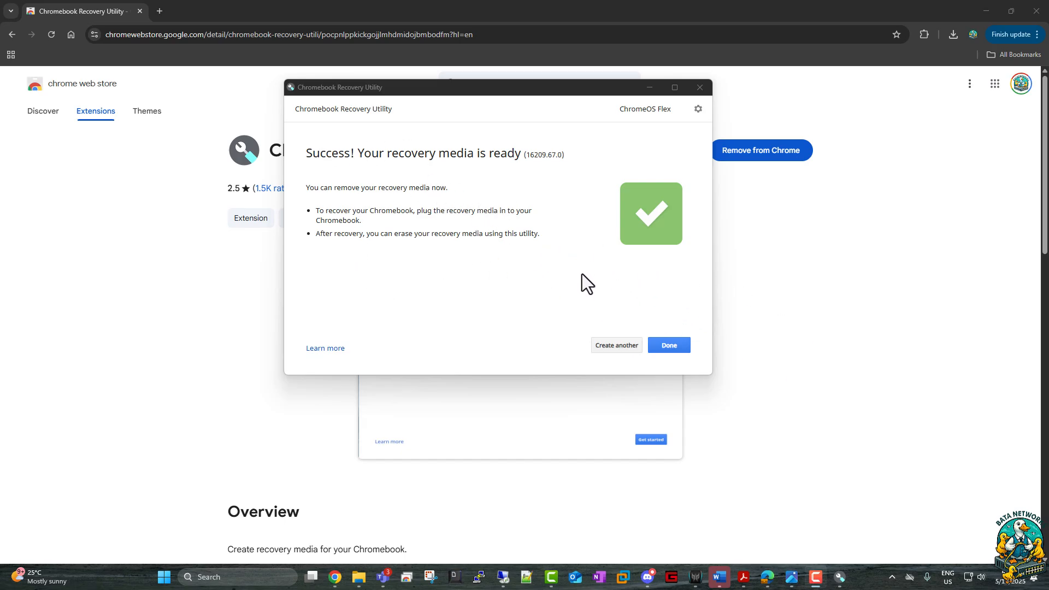
{"action": "mouse_move", "coordinate": [463, 207]}
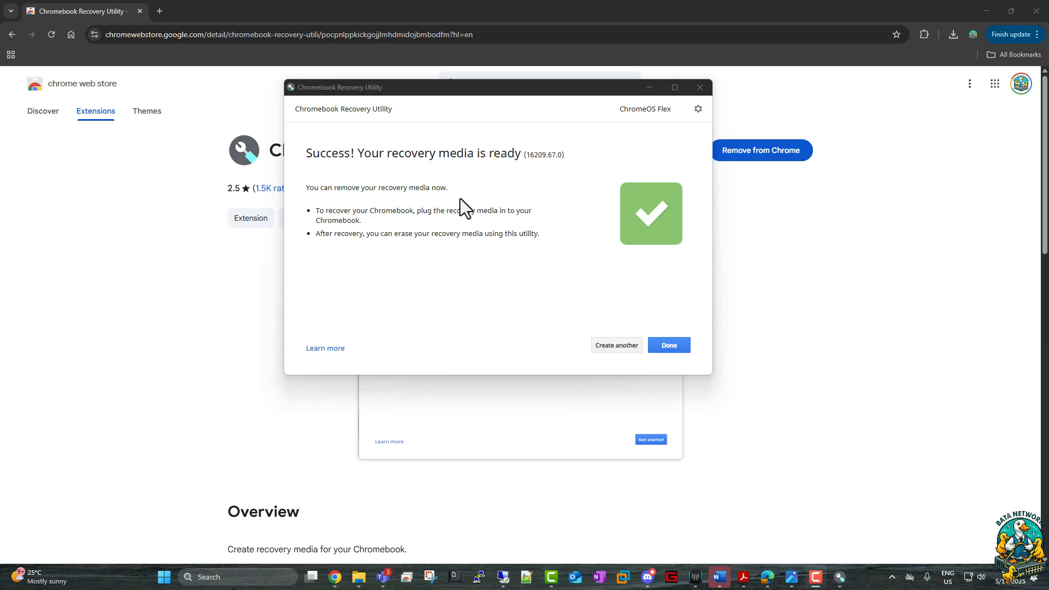
Step: Close the Chromebook Recovery Utility after the media-ready success message
{"action": "left_click", "coordinate": [668, 345]}
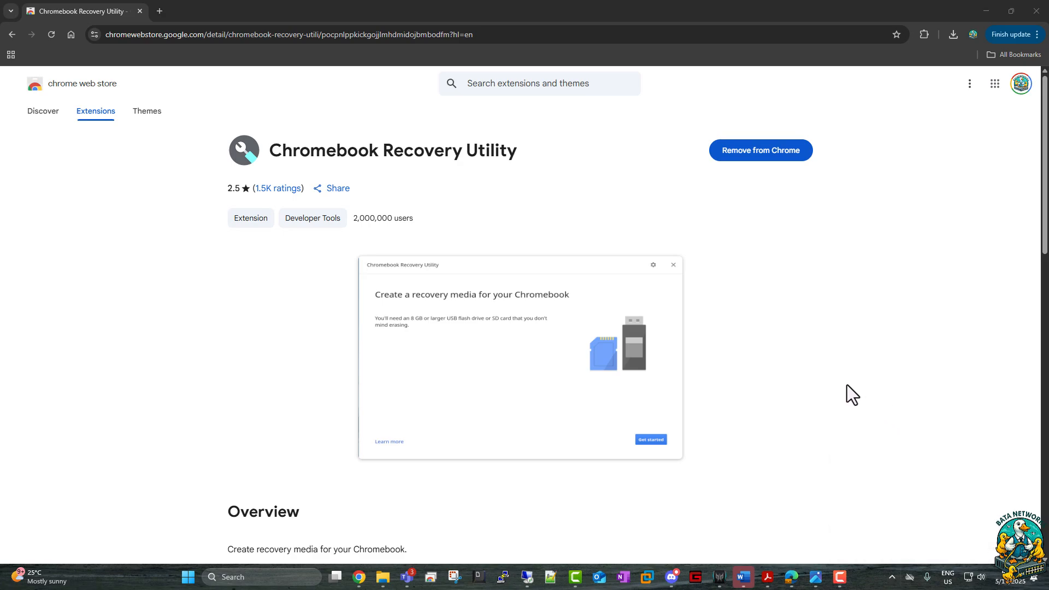
{"action": "mouse_move", "coordinate": [767, 98]}
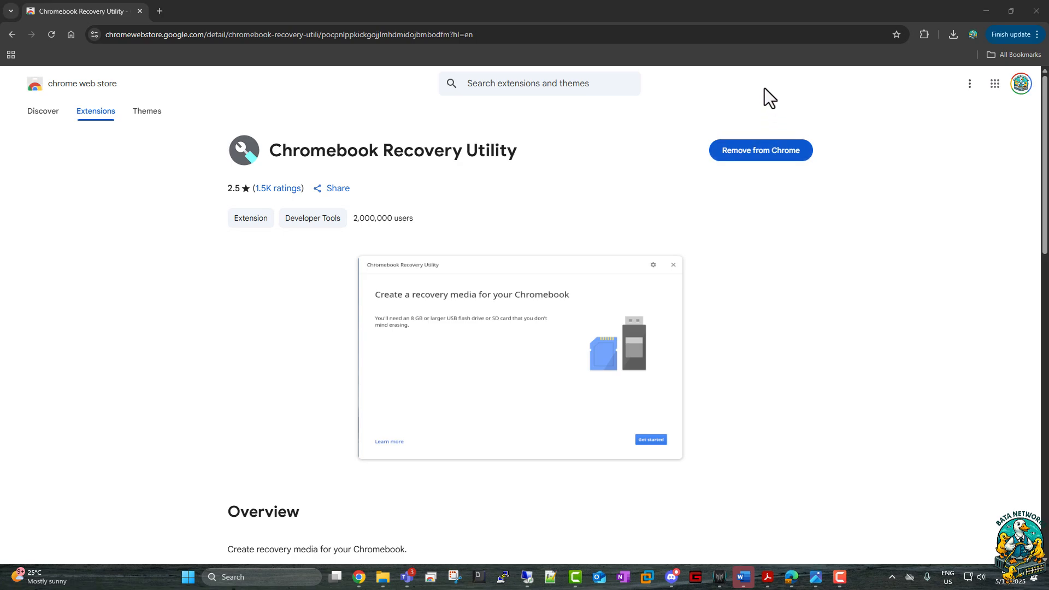
{"action": "mouse_move", "coordinate": [757, 91]}
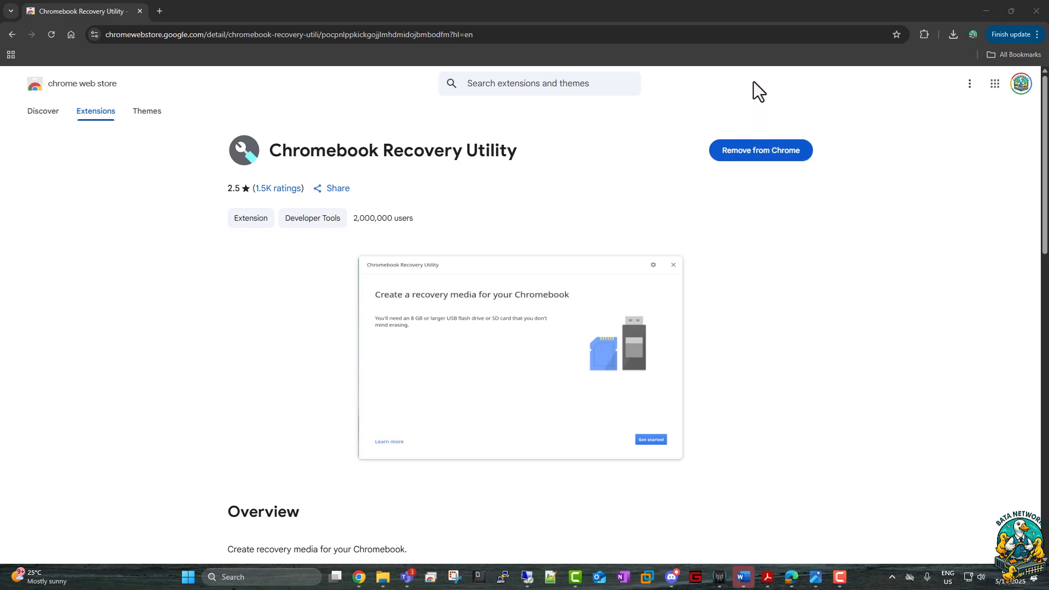